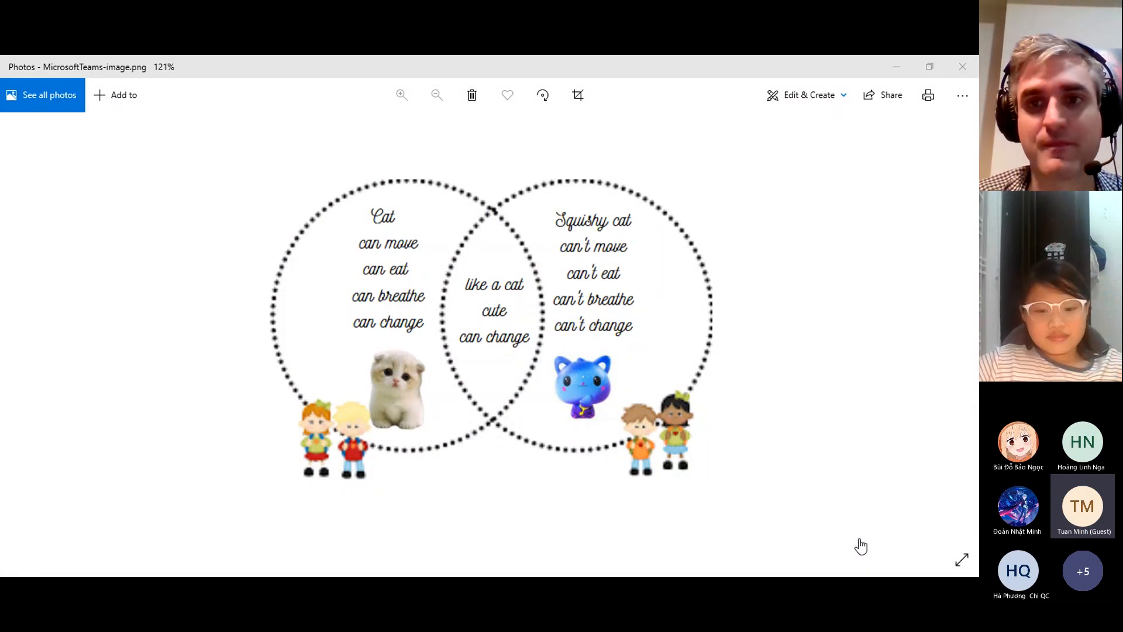
mouse_move(850, 430)
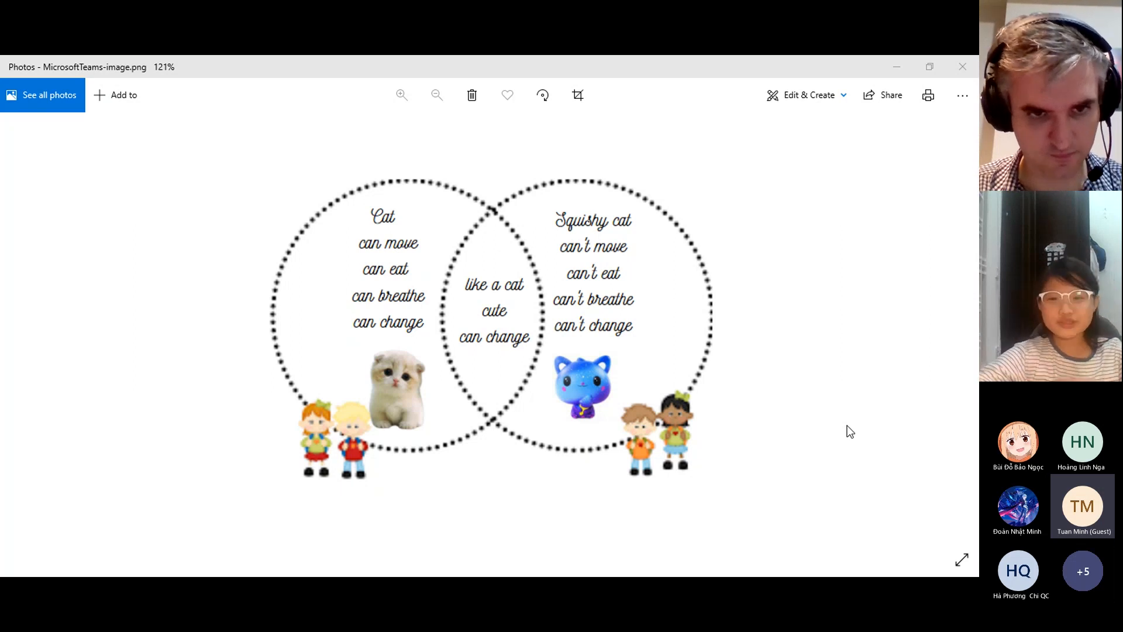
mouse_move(672, 425)
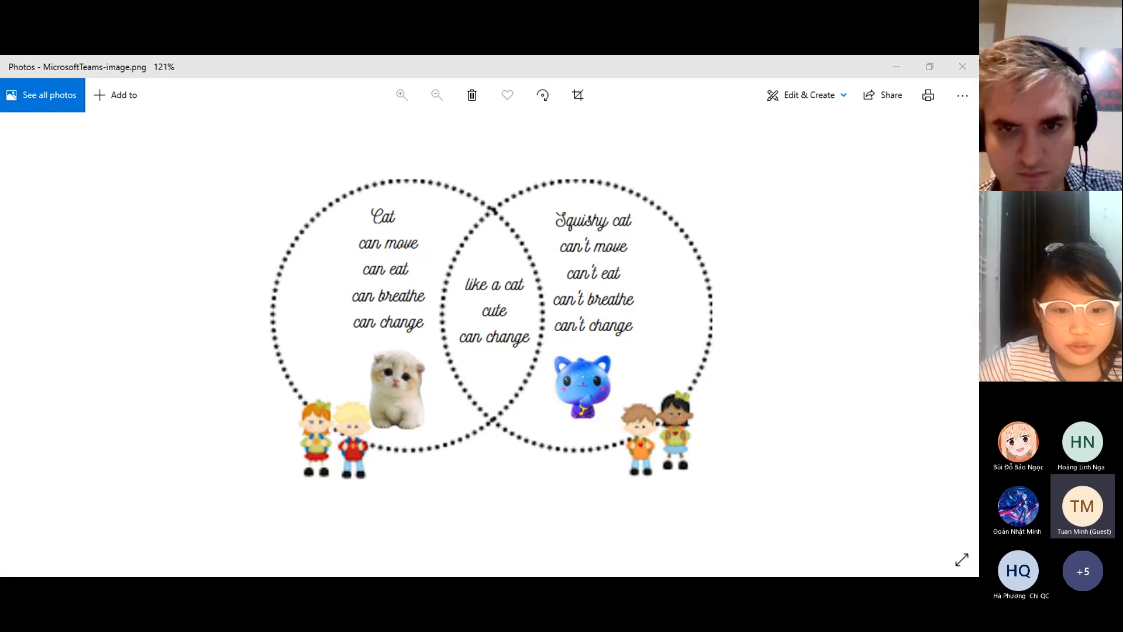
mouse_move(347, 398)
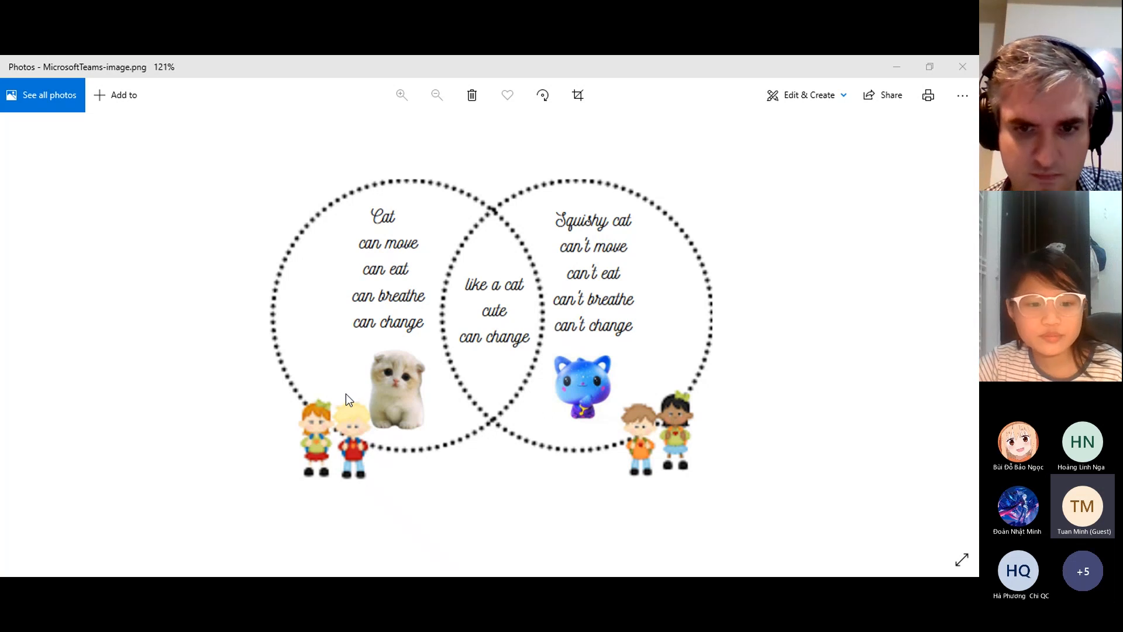
mouse_move(687, 402)
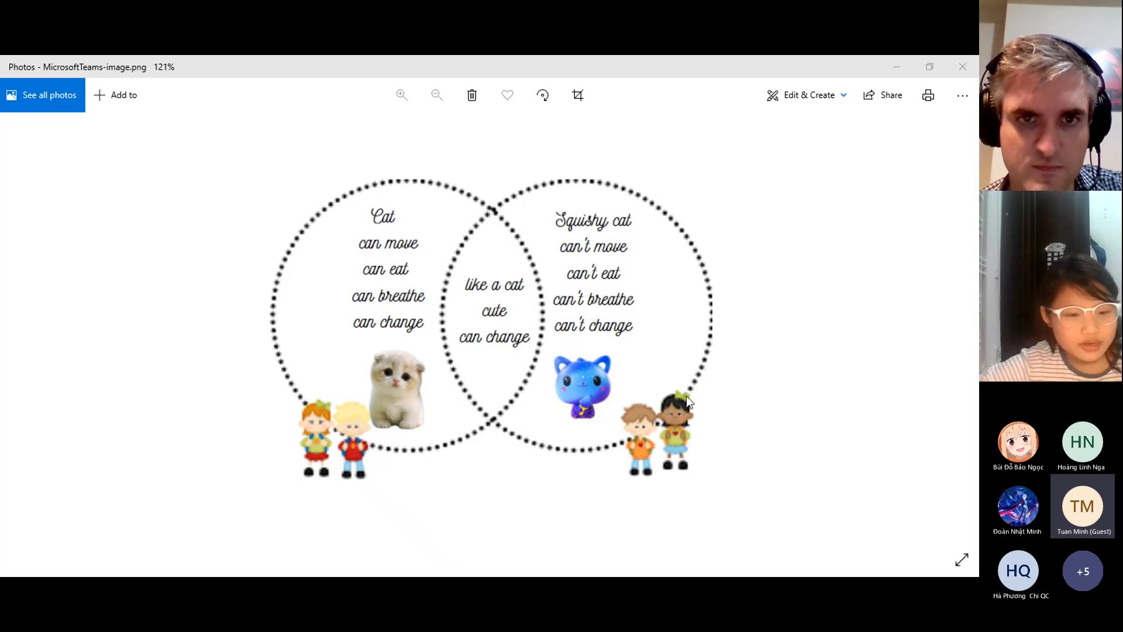
mouse_move(963, 177)
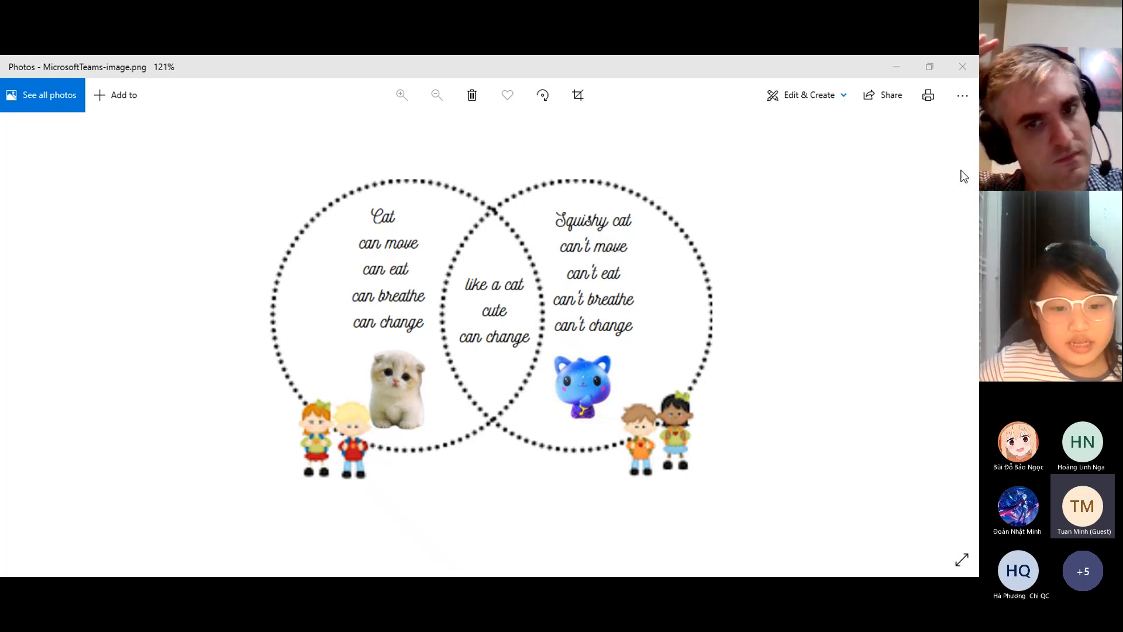
mouse_move(780, 332)
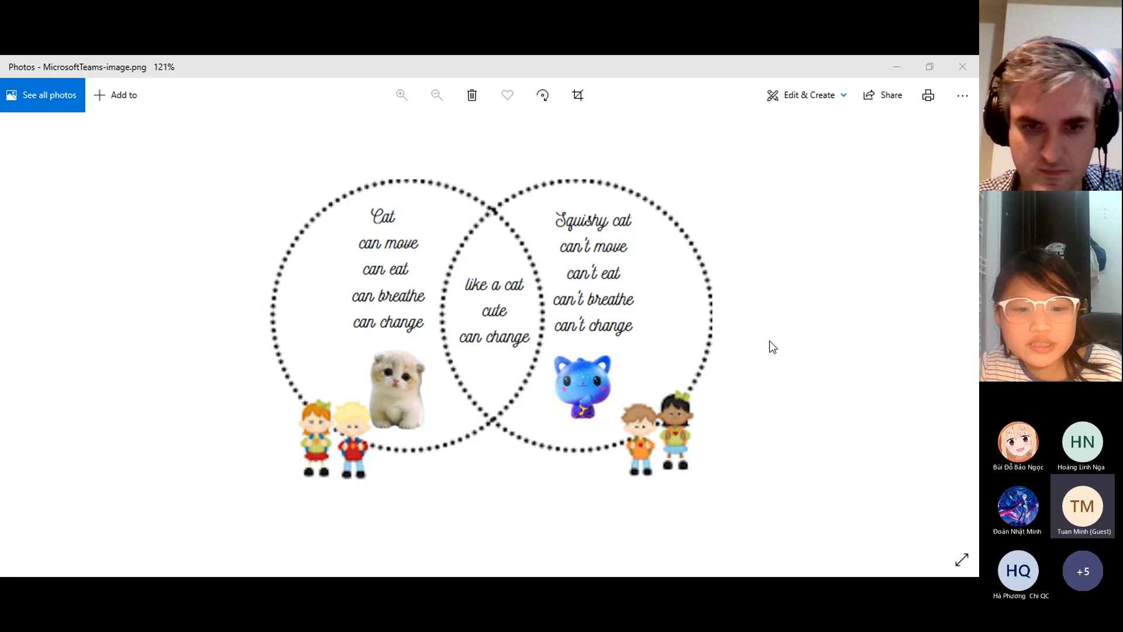
mouse_move(703, 339)
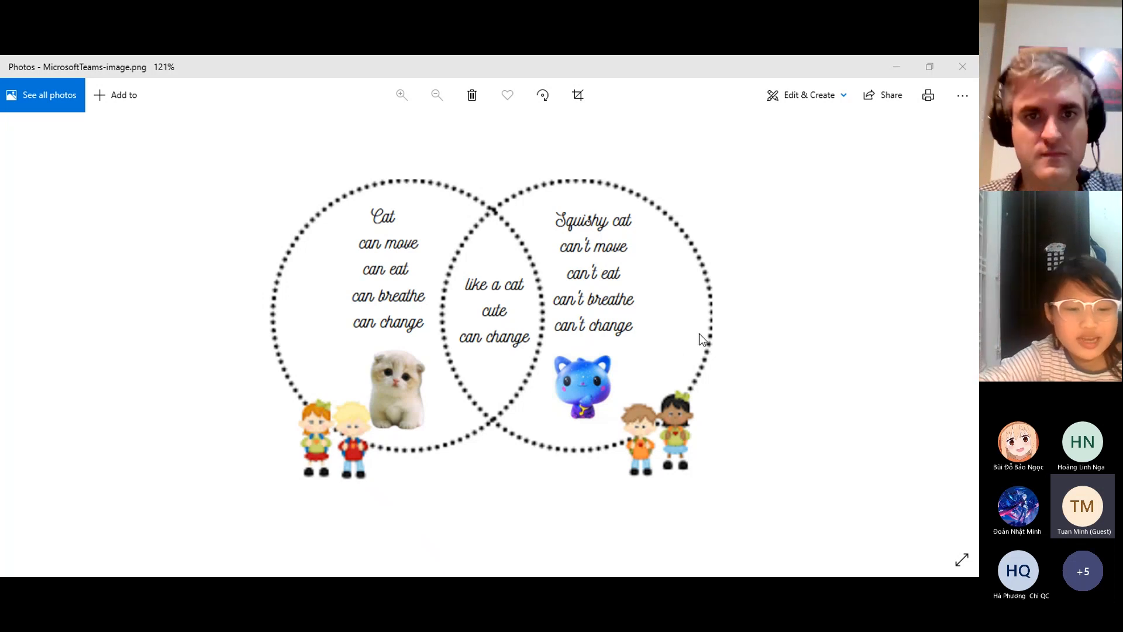
mouse_move(689, 359)
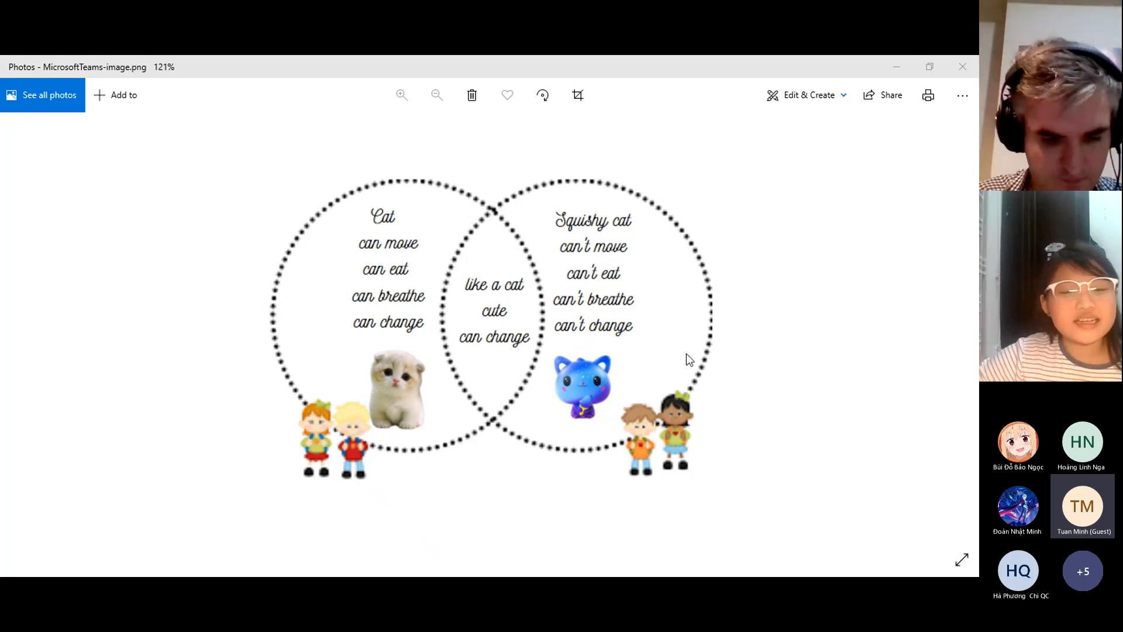
mouse_move(786, 103)
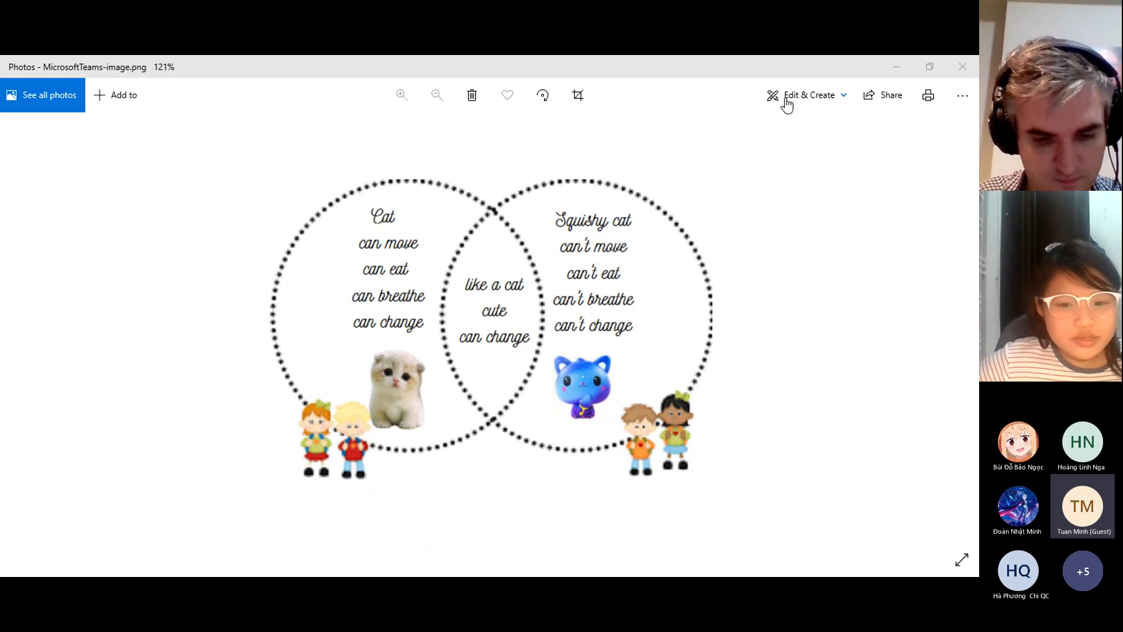
mouse_move(779, 301)
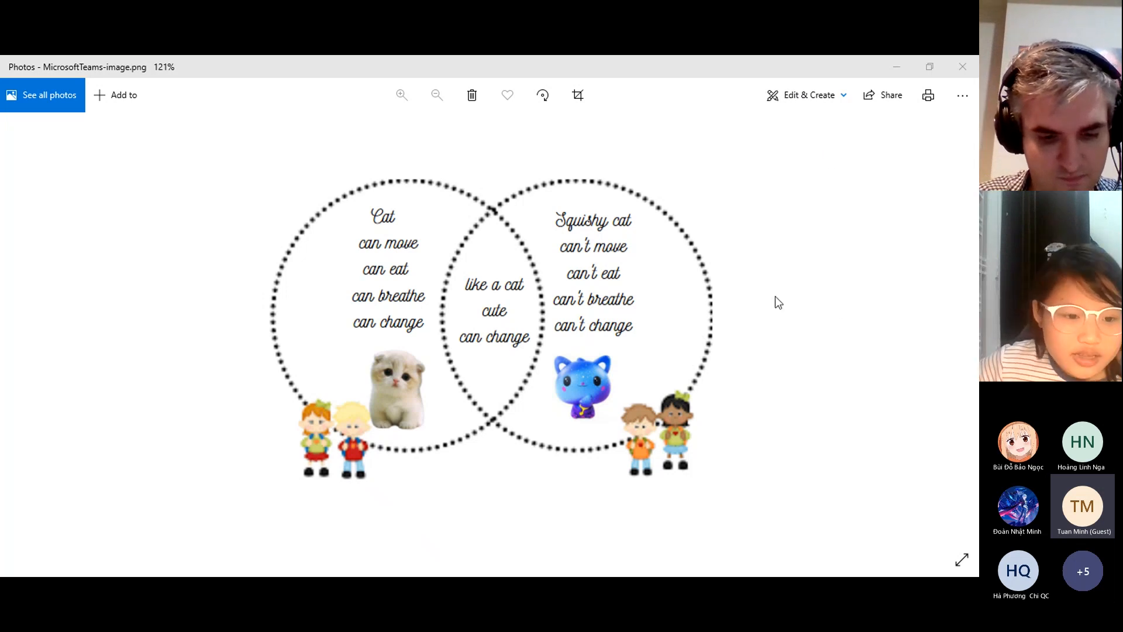
mouse_move(734, 299)
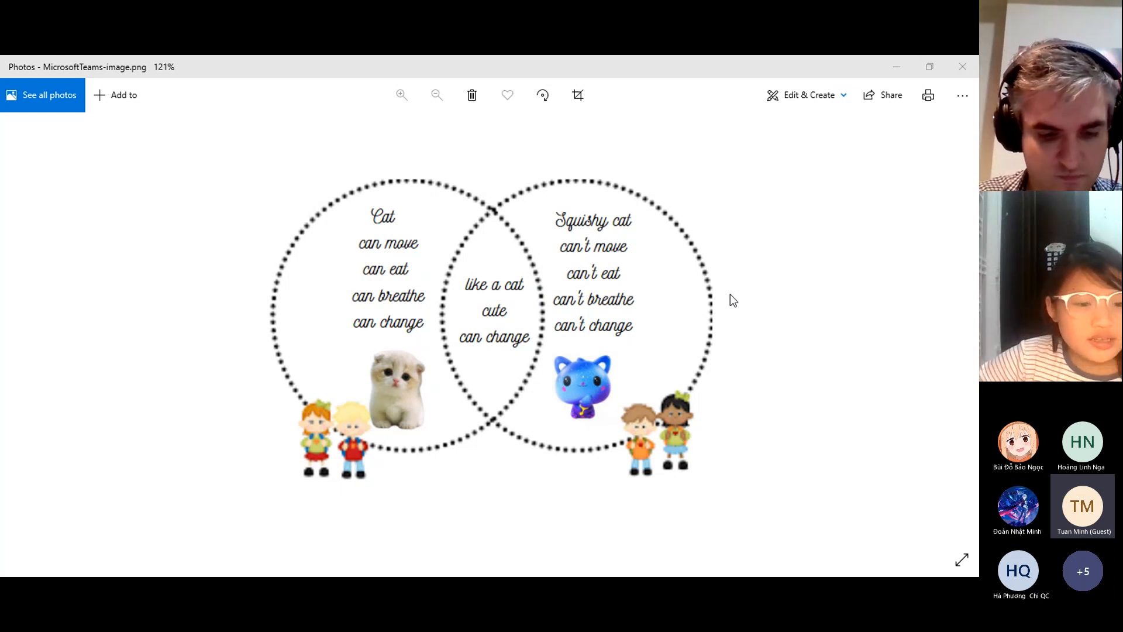
mouse_move(366, 363)
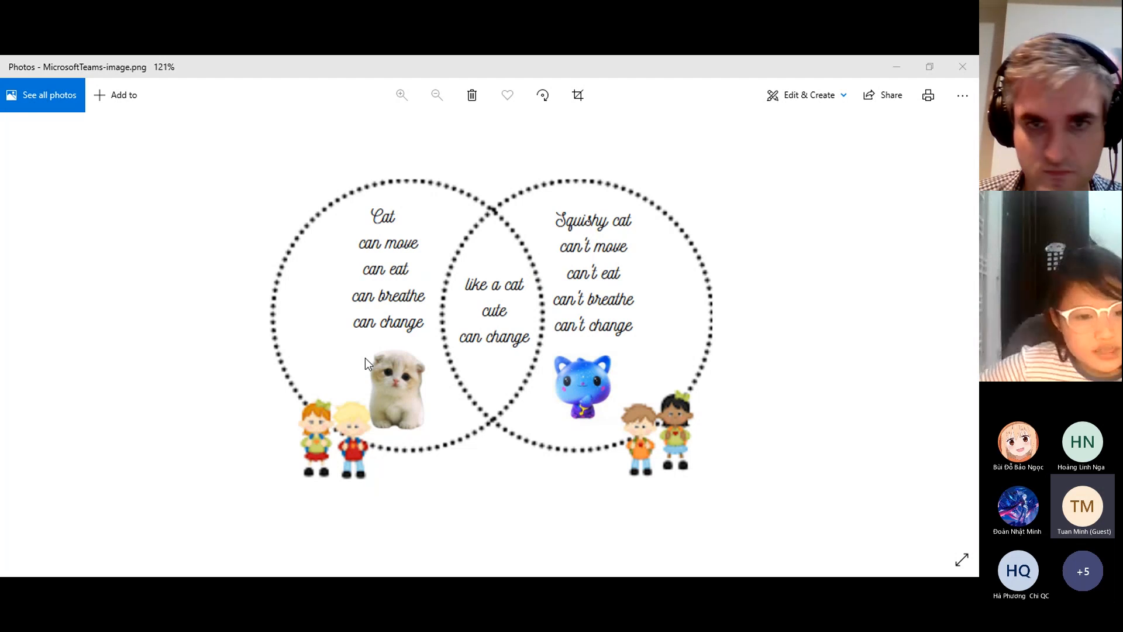
mouse_move(658, 382)
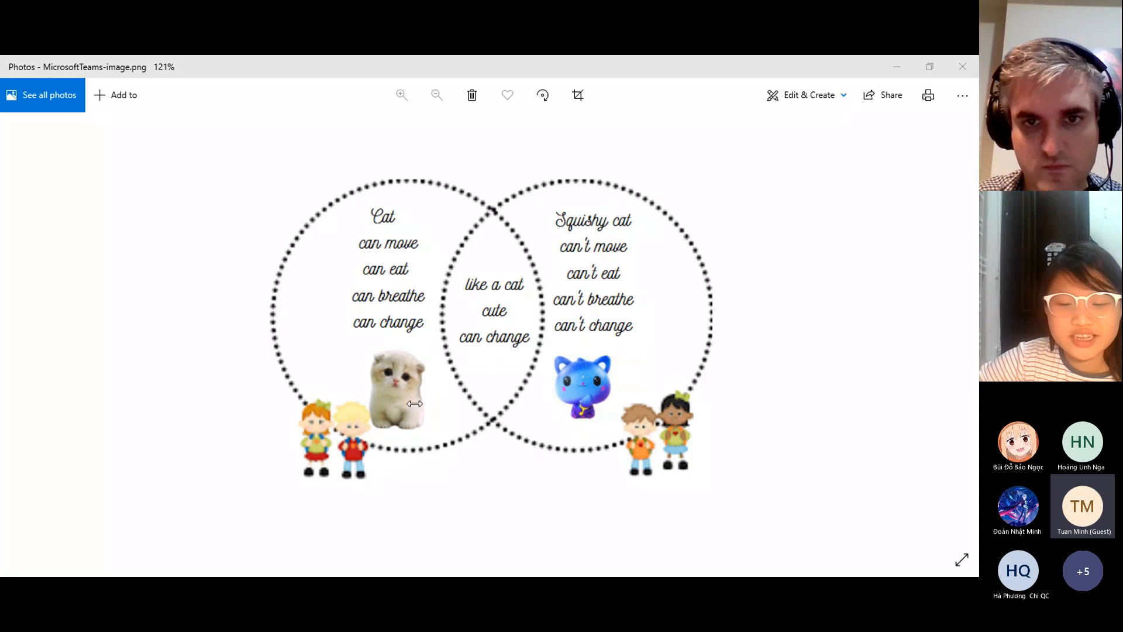
mouse_move(637, 393)
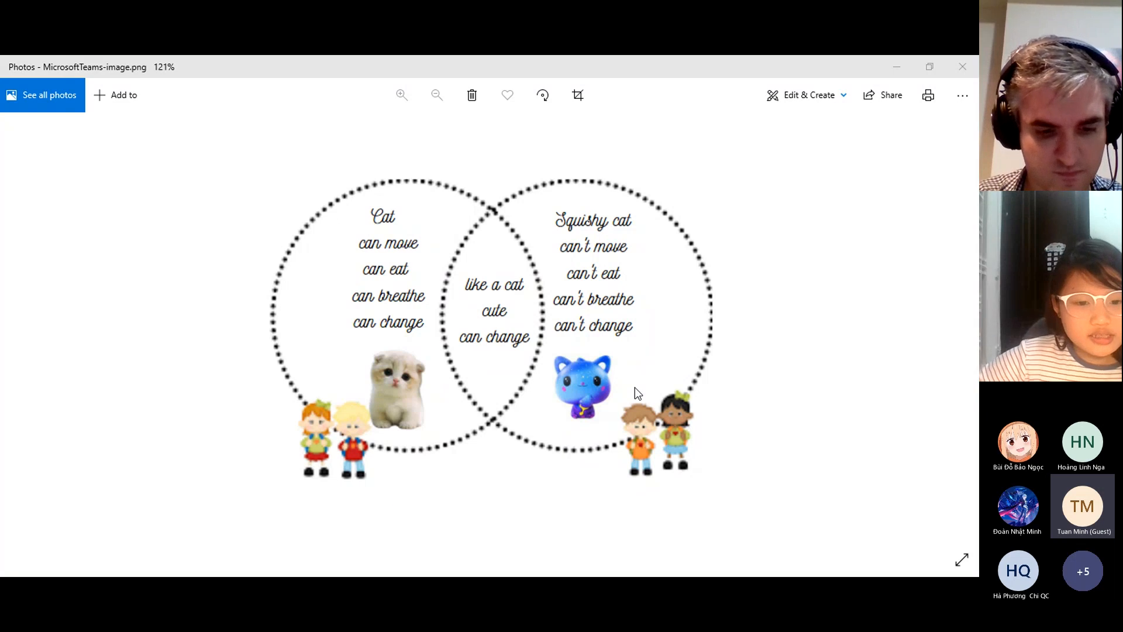
mouse_move(826, 399)
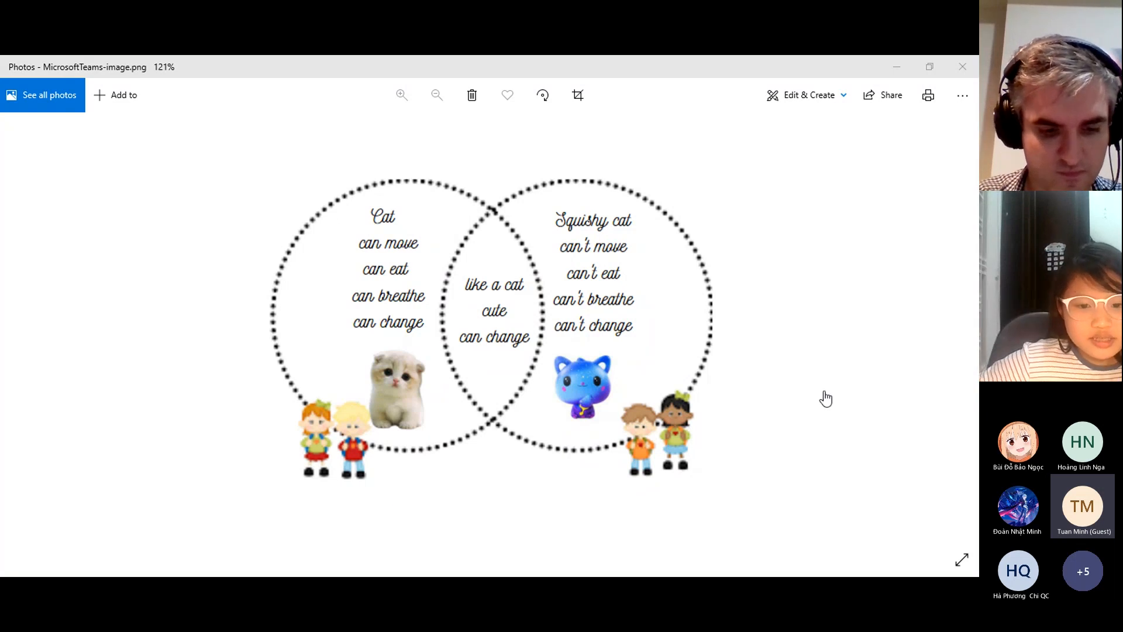
mouse_move(671, 400)
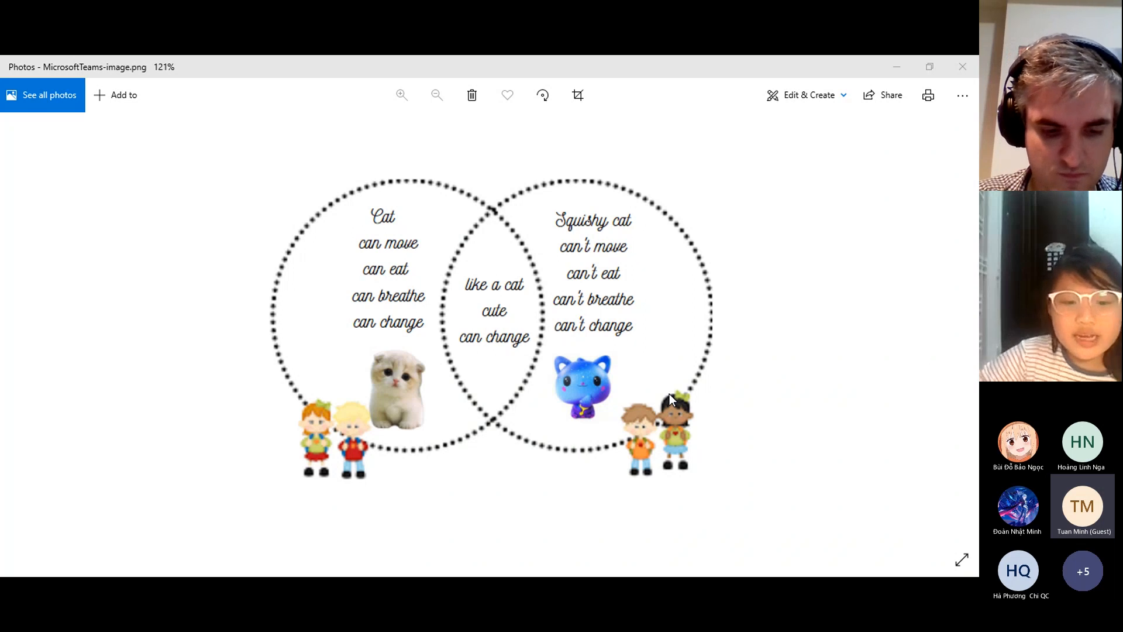
mouse_move(669, 321)
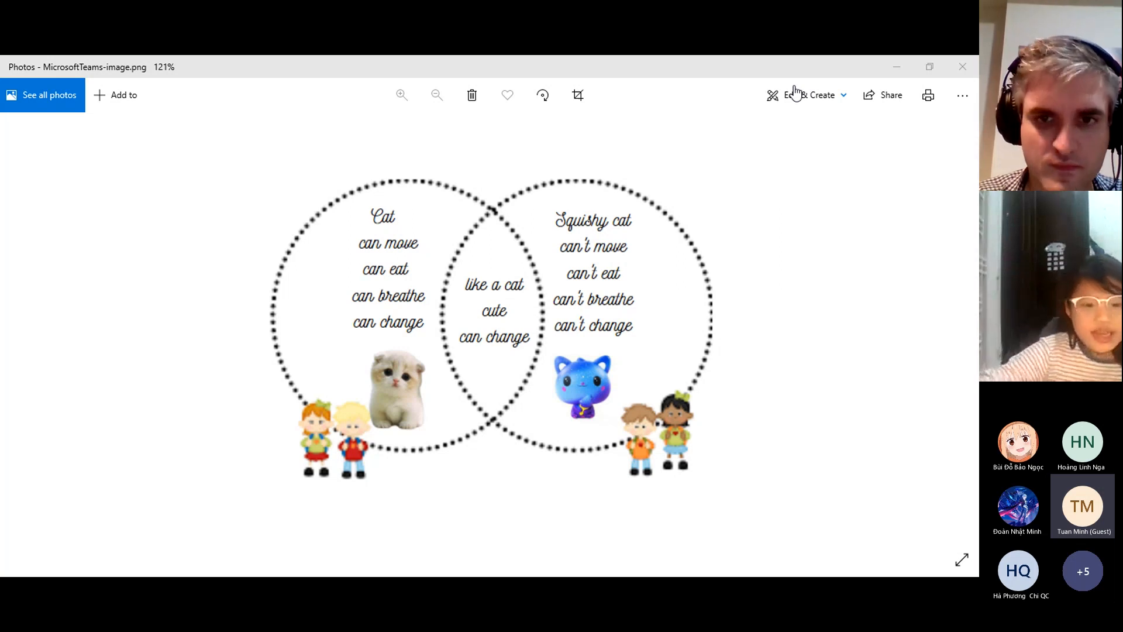
mouse_move(789, 104)
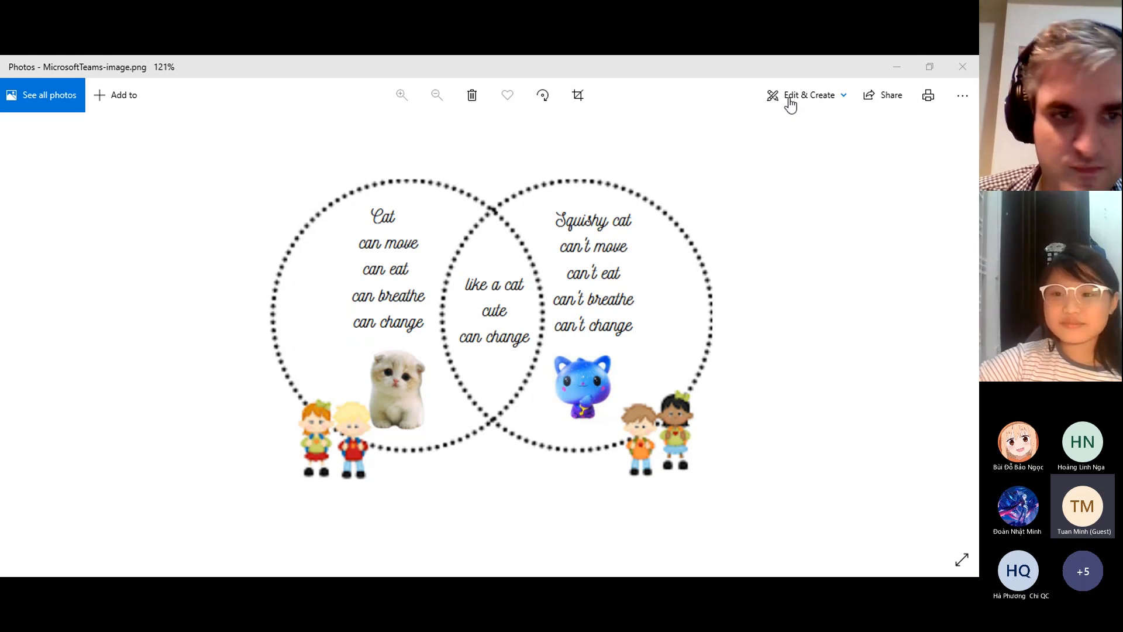
mouse_move(739, 303)
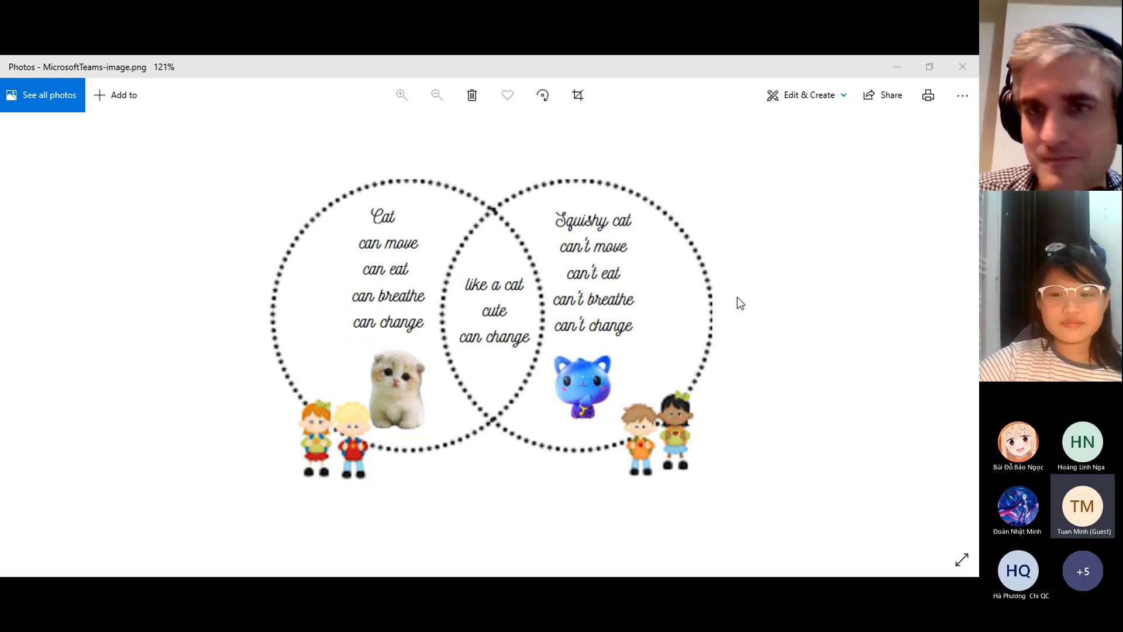
mouse_move(795, 390)
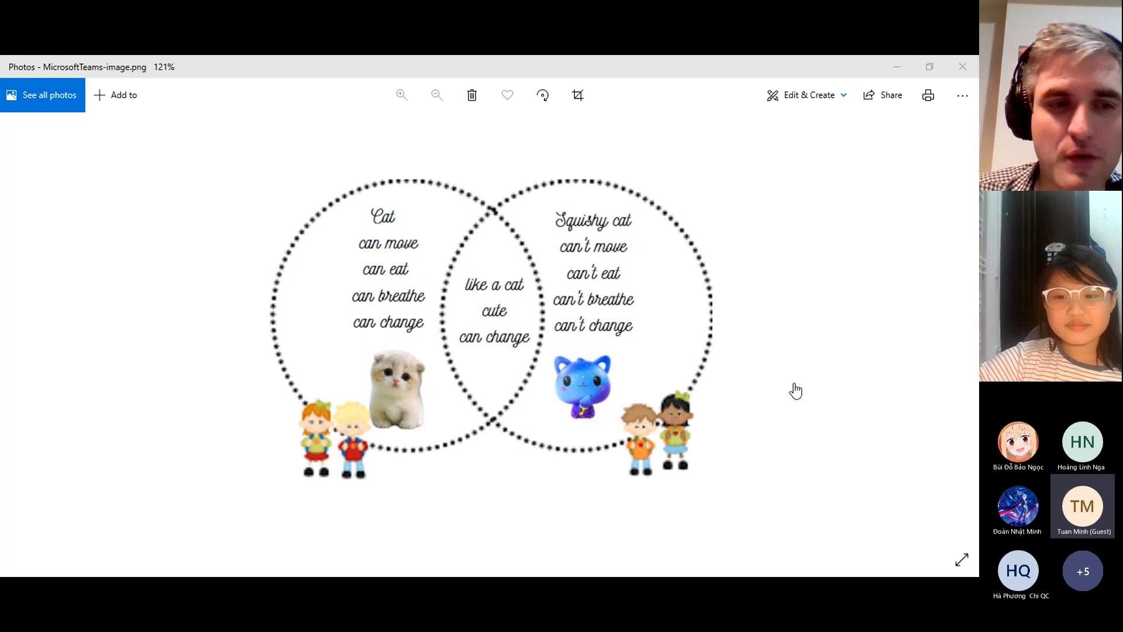